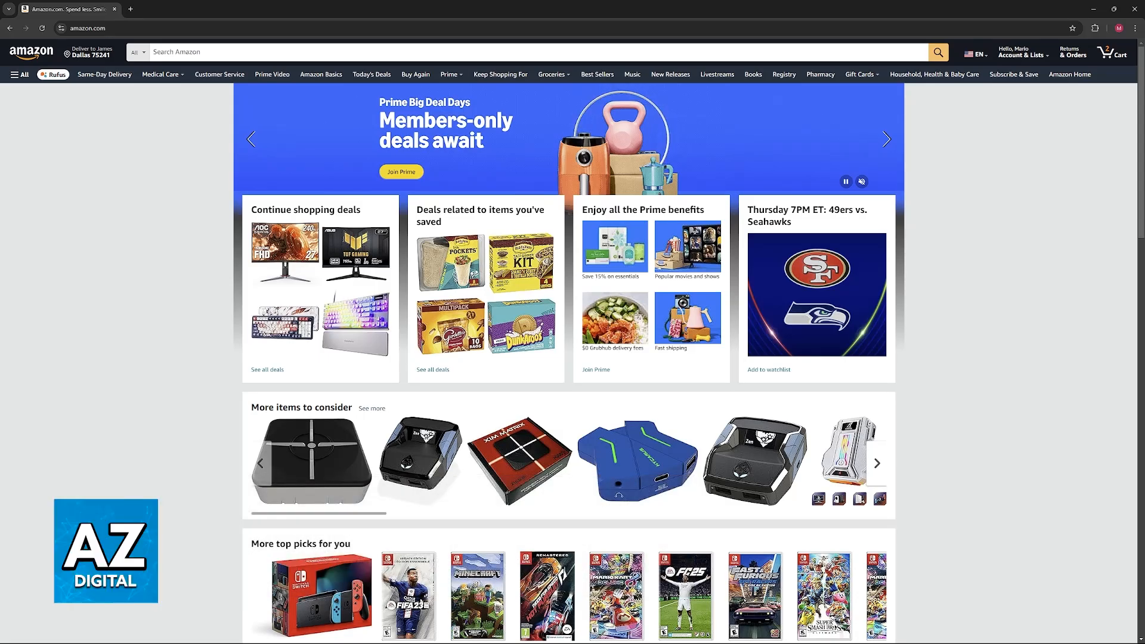
Open the shopping cart showing the two snack items with a $17.41 subtotal
click(845, 181)
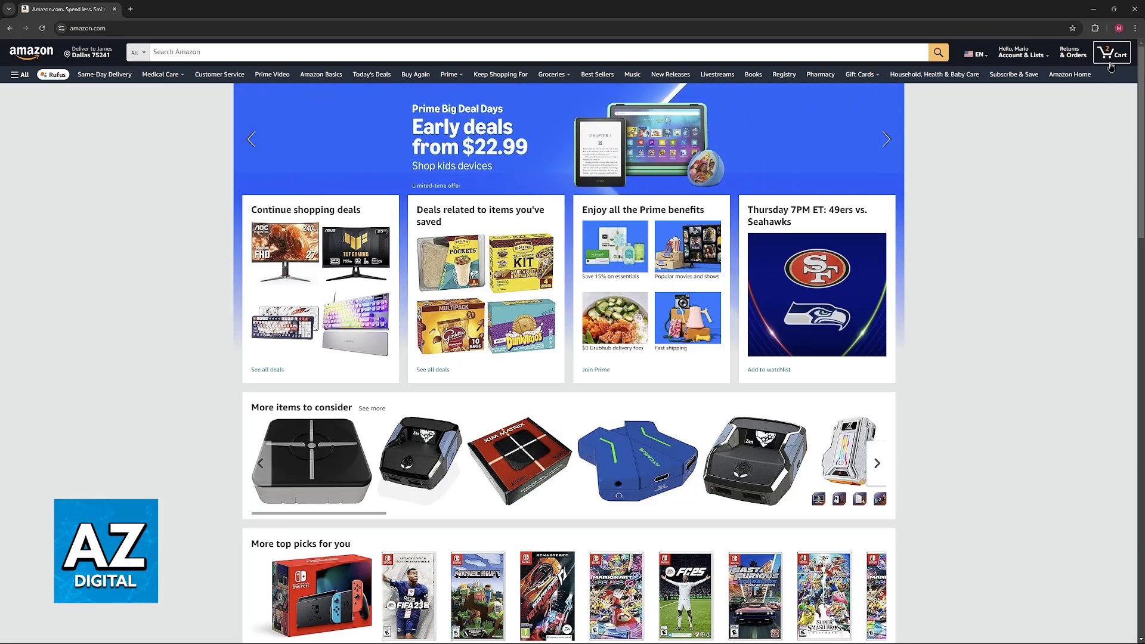
click(1111, 51)
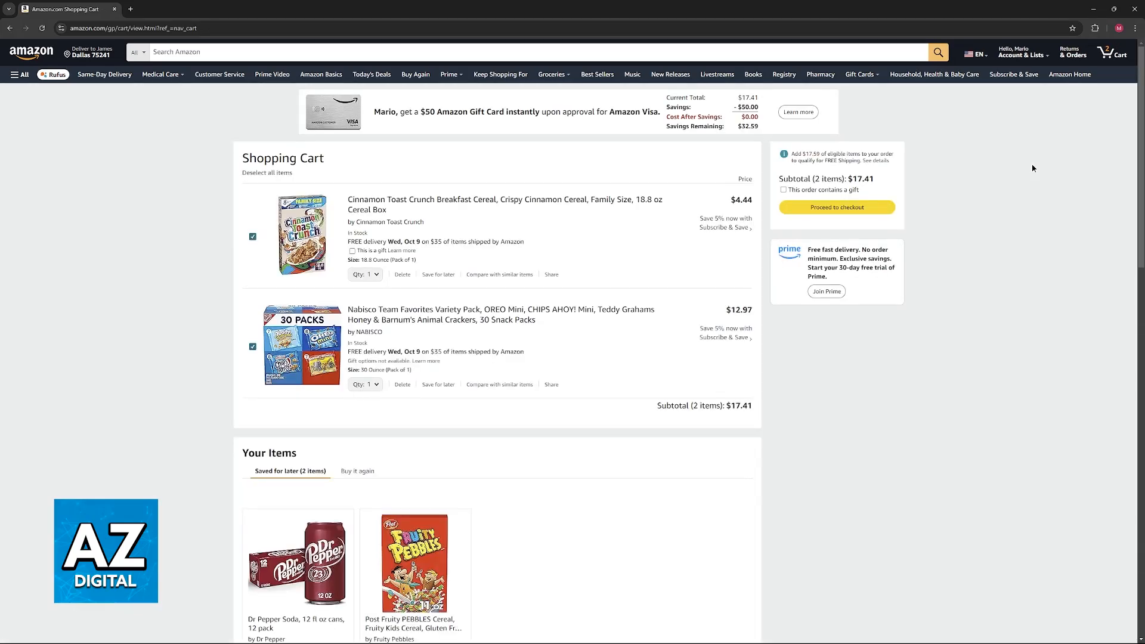
click(838, 208)
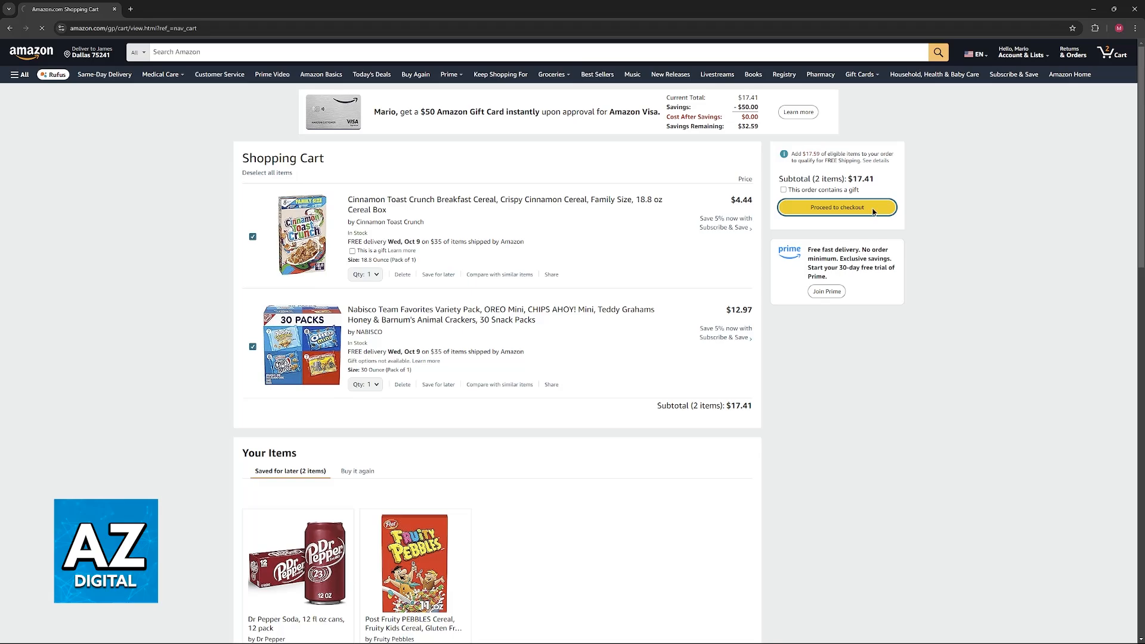
Proceed to checkout from the cart to reach the payment method selection
click(836, 207)
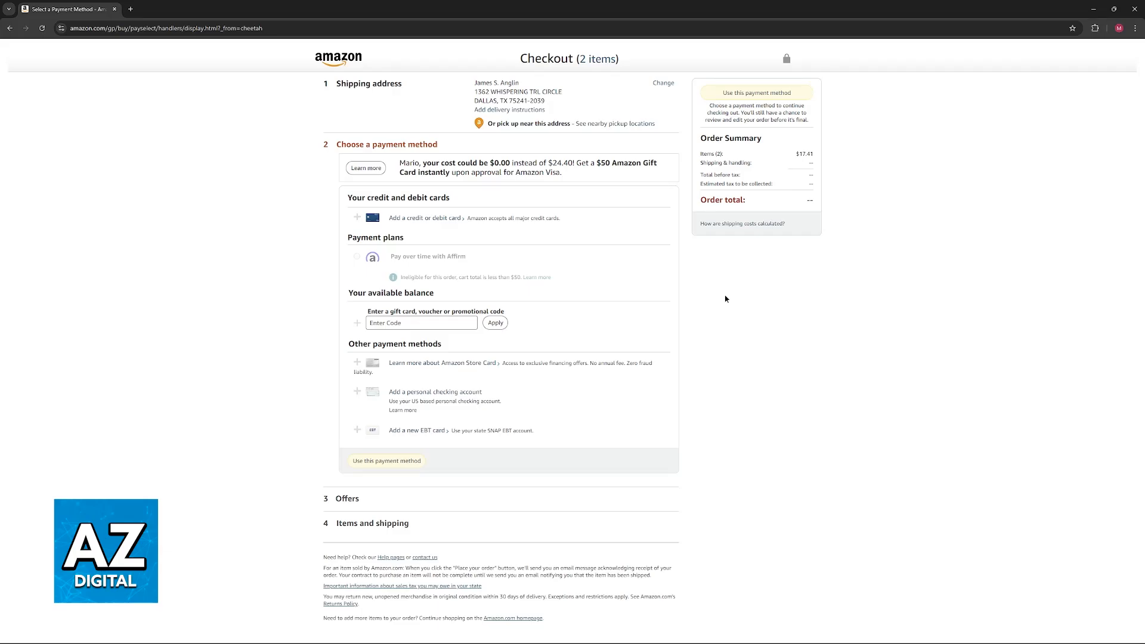
mouse_move(104, 59)
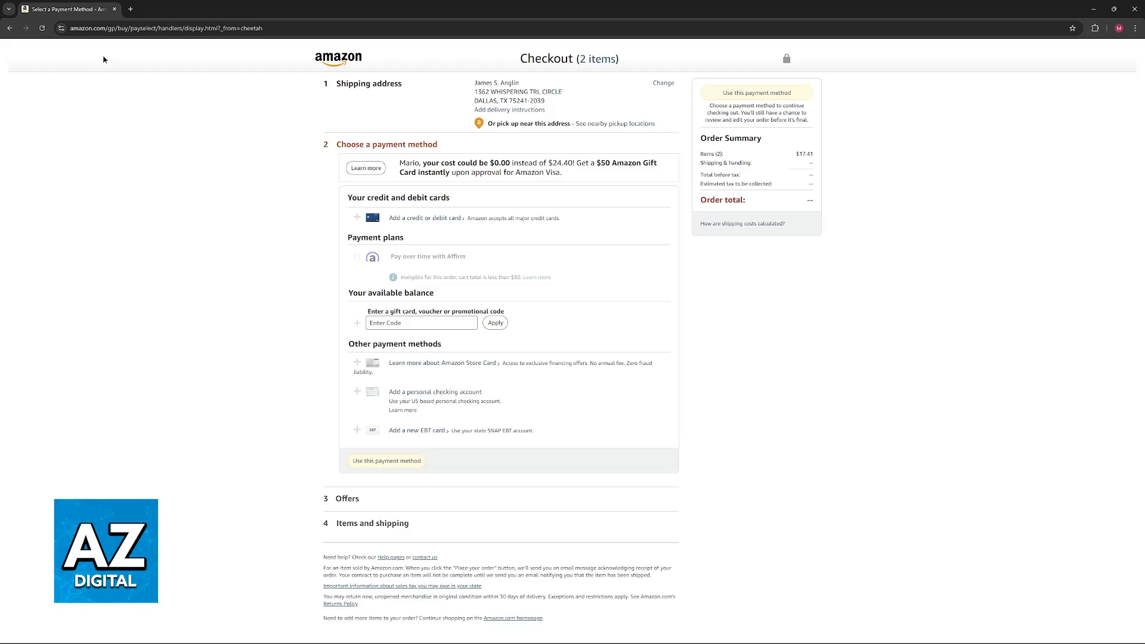
mouse_move(274, 184)
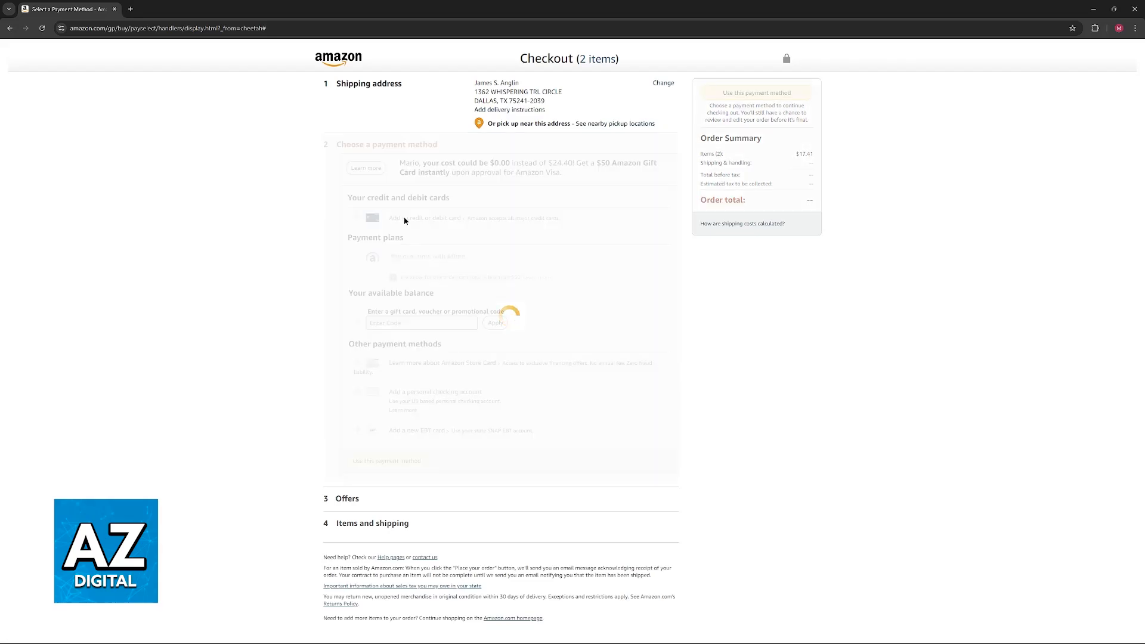
Start adding a new credit or debit card as the payment method
click(423, 218)
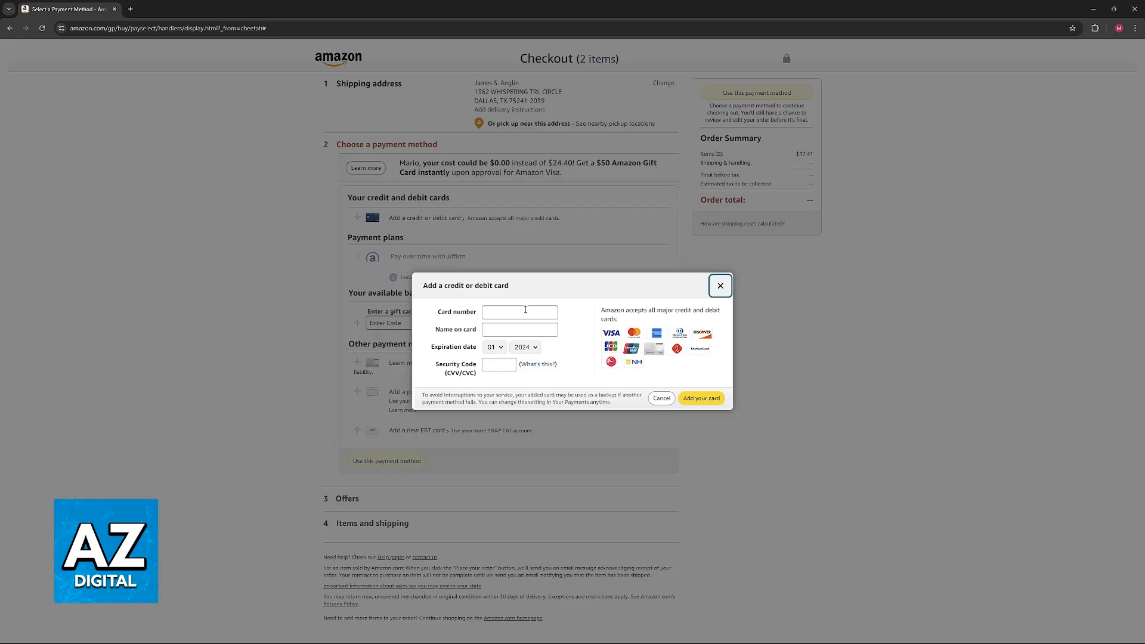
mouse_move(595, 346)
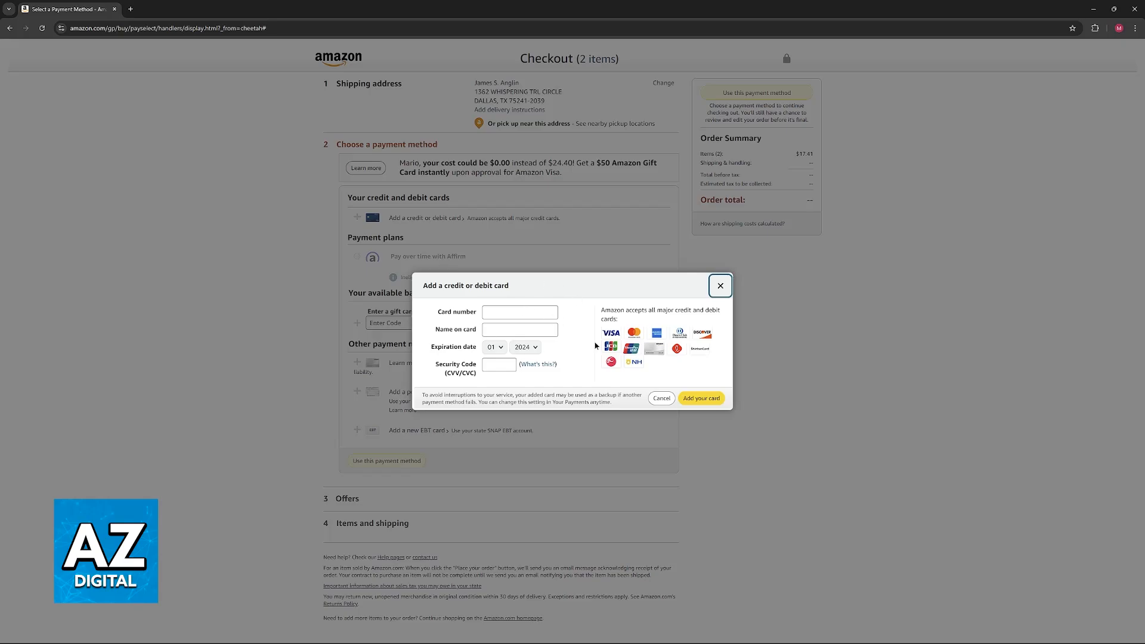